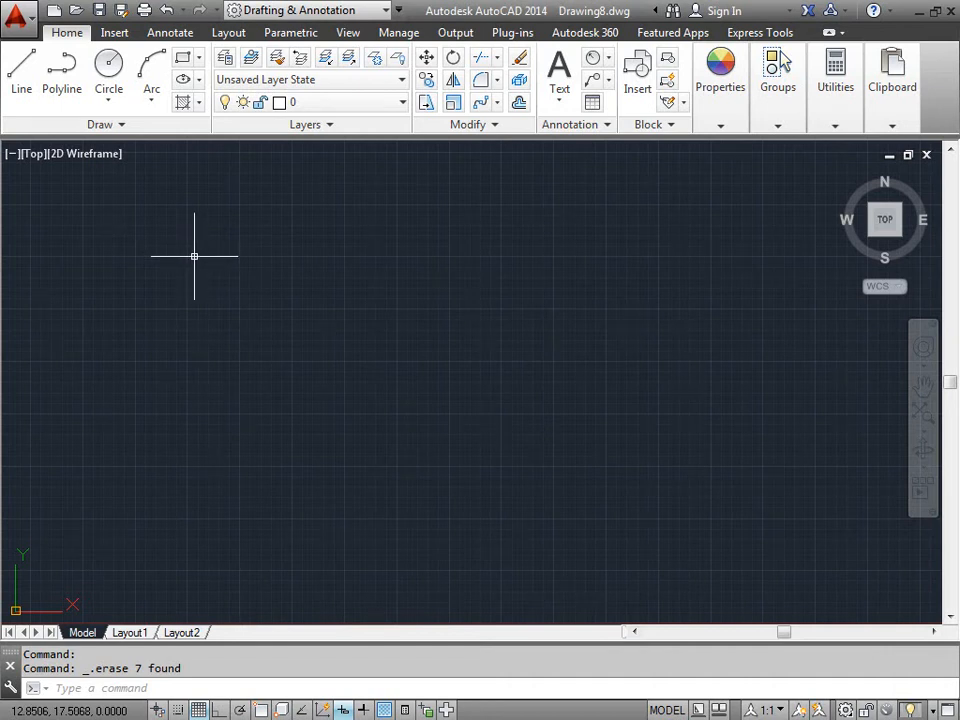
pyautogui.moveTo(192, 260)
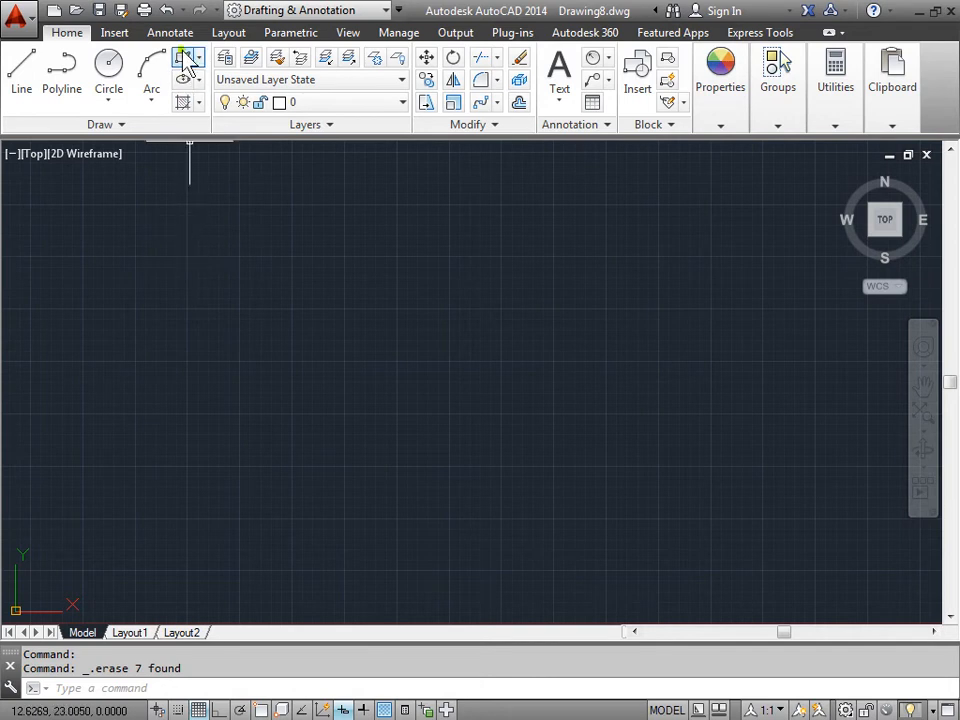
# - Start the Hatch command and bring up the hatch pattern gallery to pick AR-B816
pyautogui.click(184, 56)
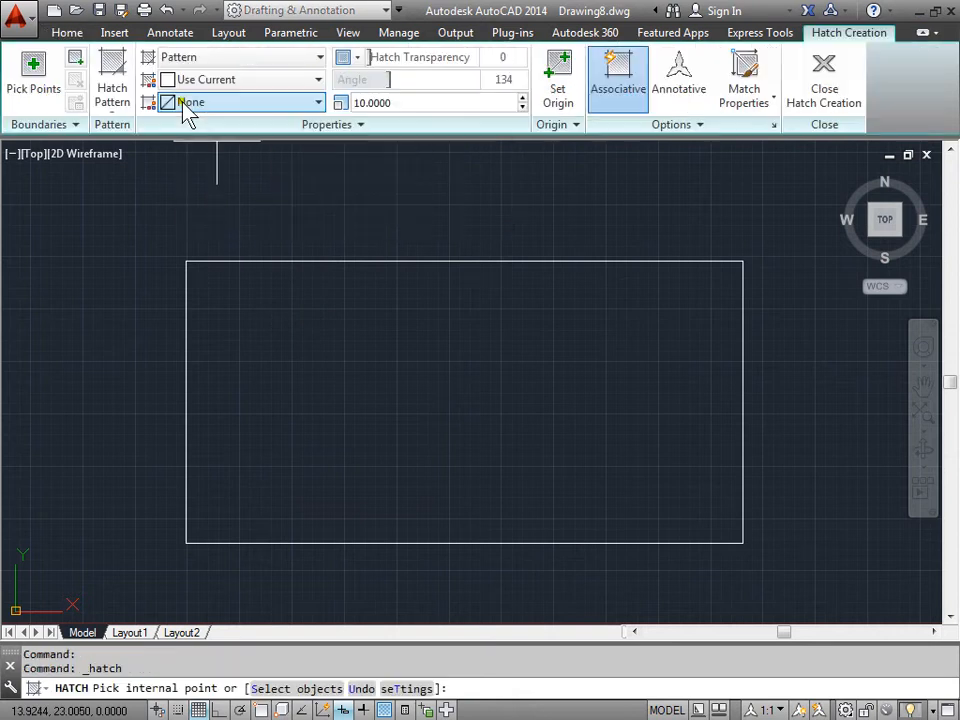
pyautogui.click(112, 78)
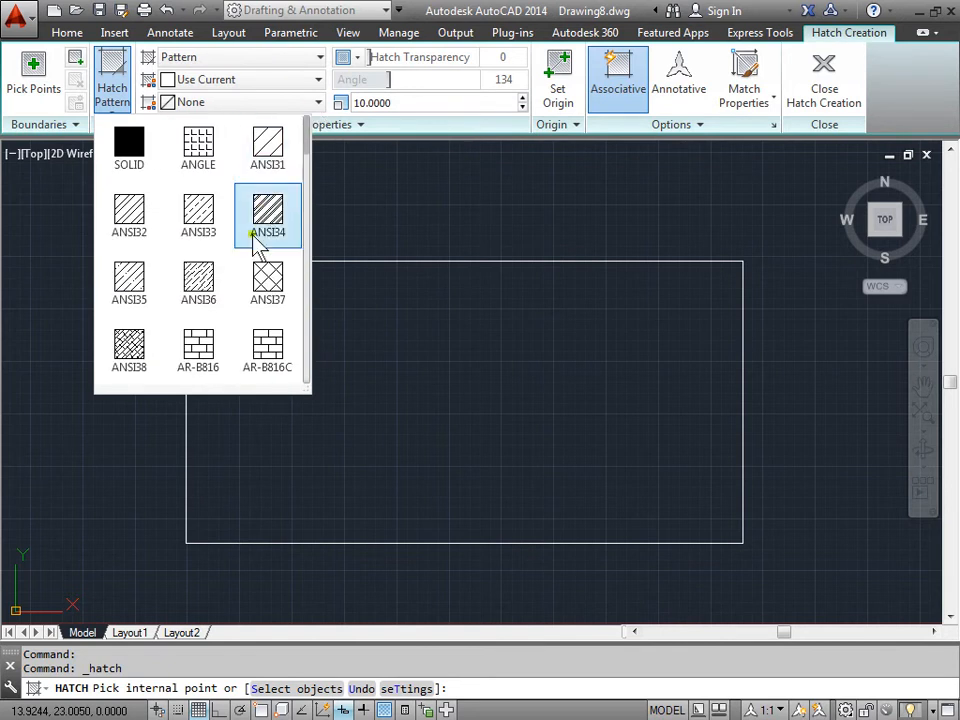
pyautogui.moveTo(198, 348)
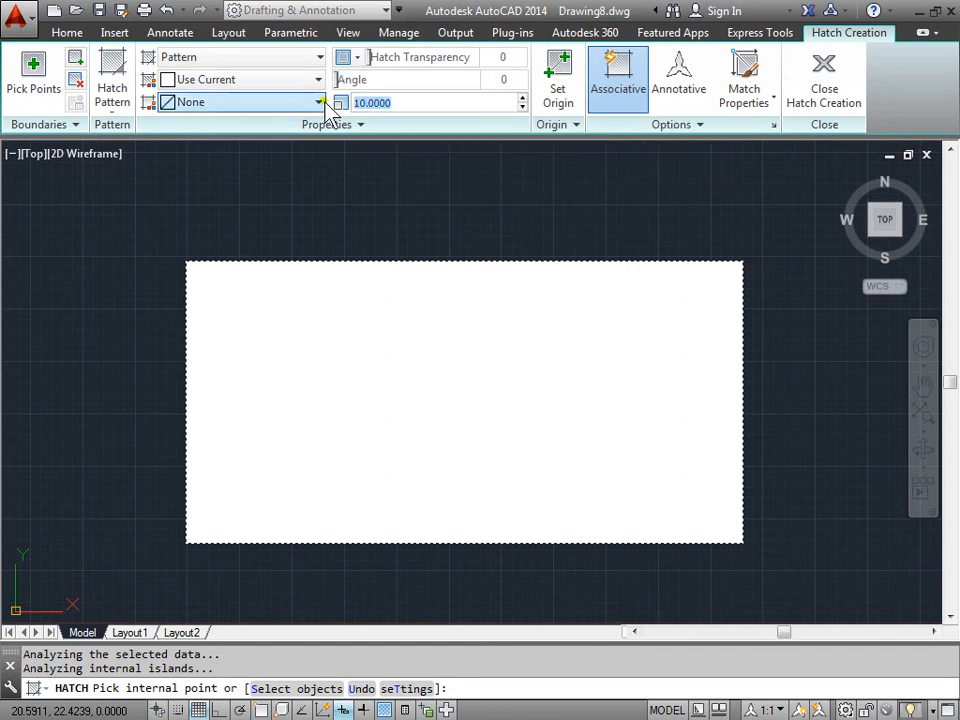
# - Set the hatch pattern scale to 0.05 and complete the hatch
pyautogui.write('.5')
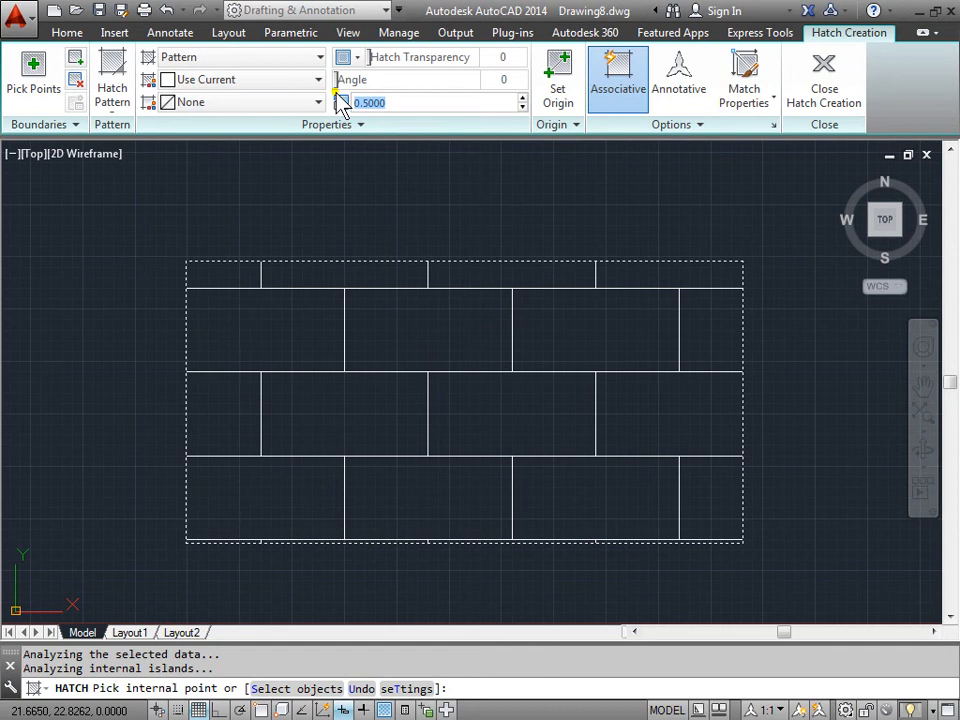
pyautogui.write('.05')
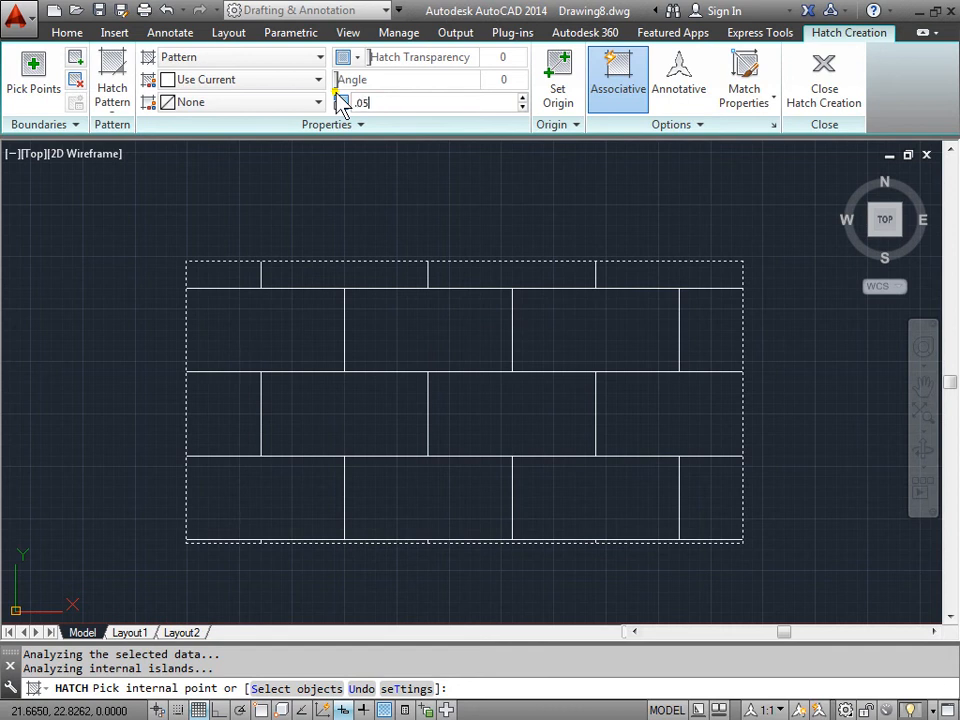
pyautogui.press('Enter')
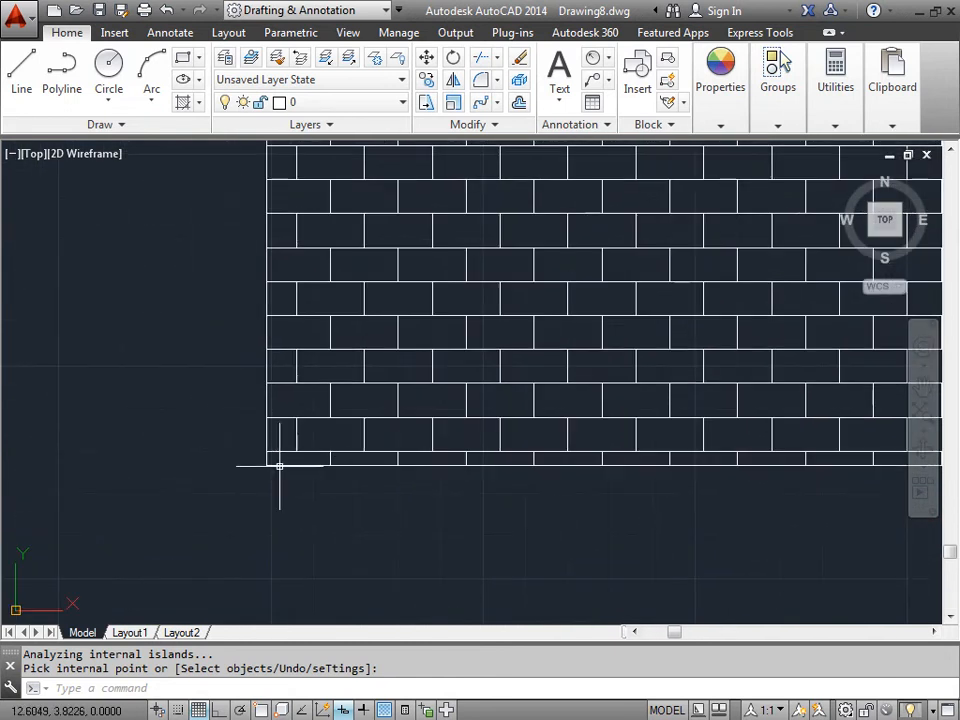
pyautogui.moveTo(310, 456)
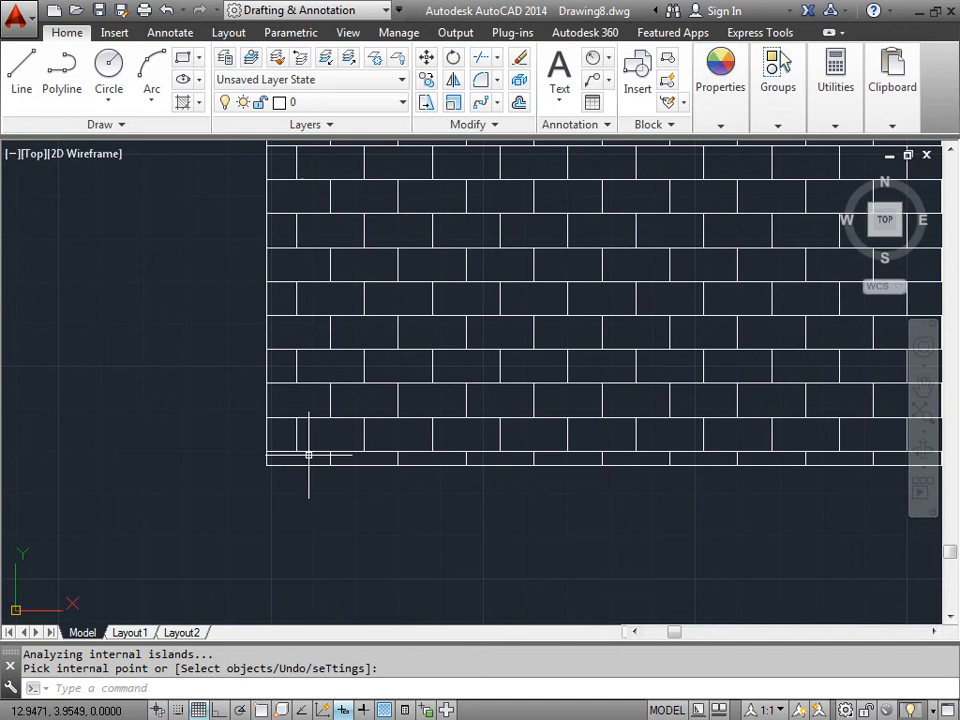
pyautogui.moveTo(476, 296)
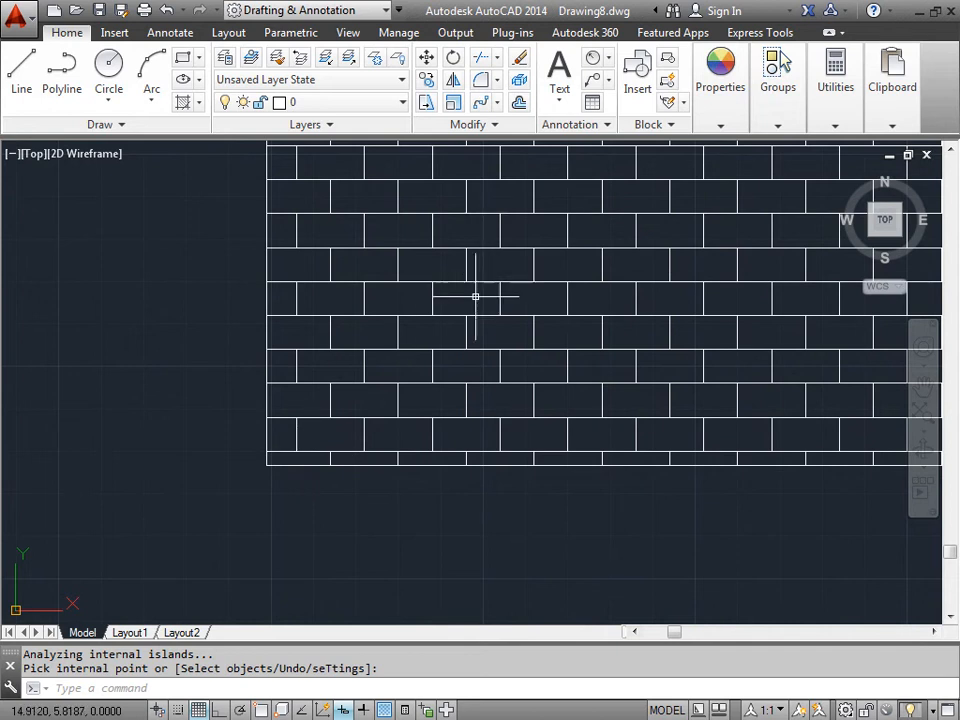
pyautogui.moveTo(412, 480)
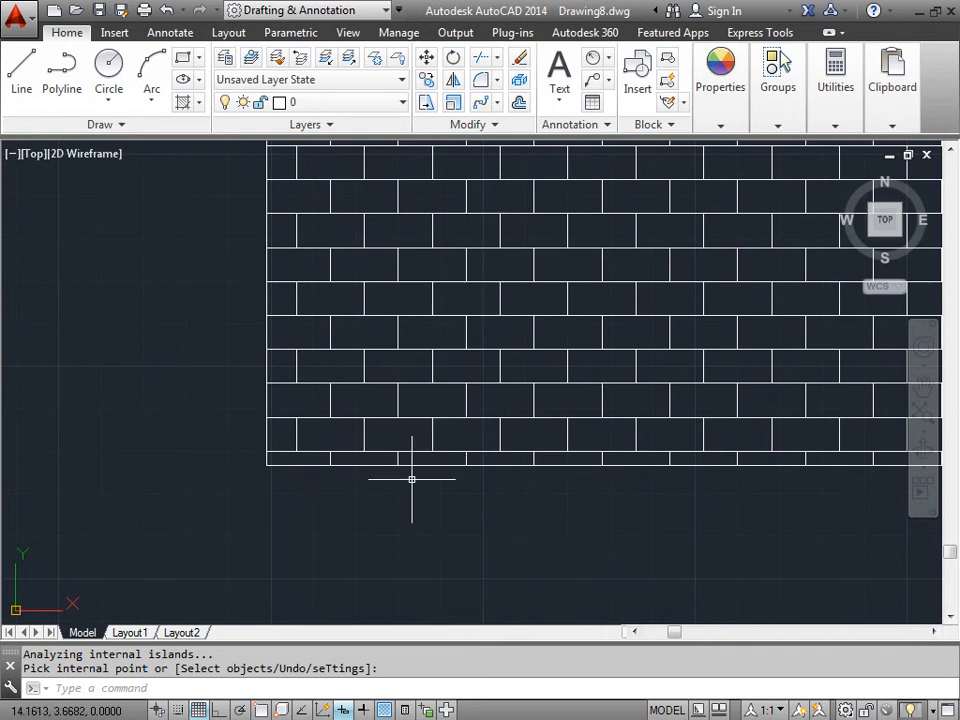
pyautogui.moveTo(340, 422)
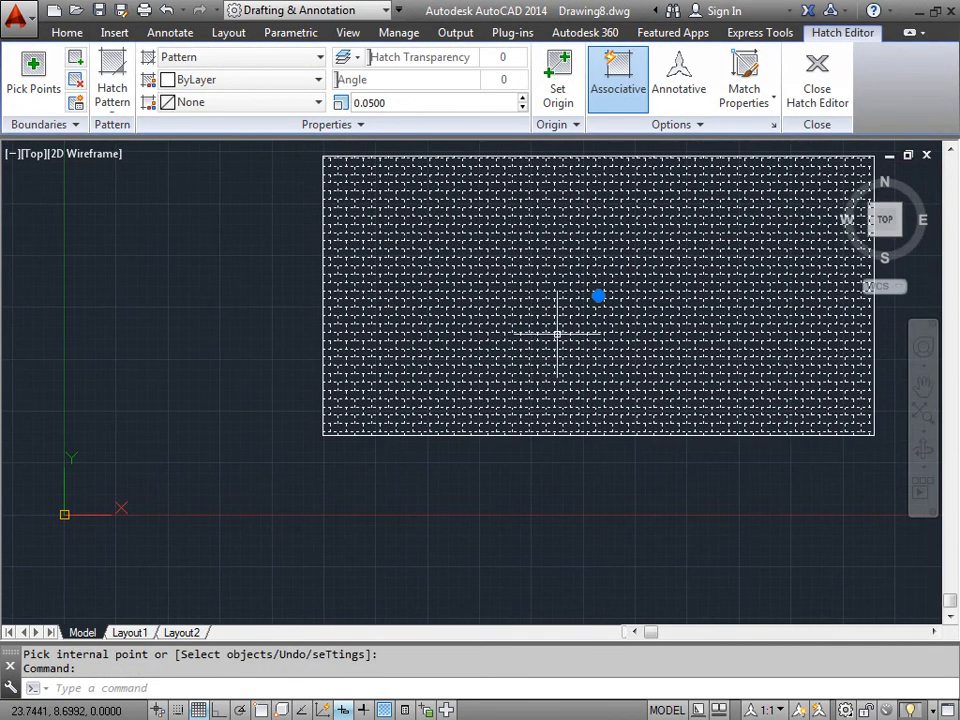
# - Activate the brick hatch's center grip to reach its Origin Point option
pyautogui.click(596, 296)
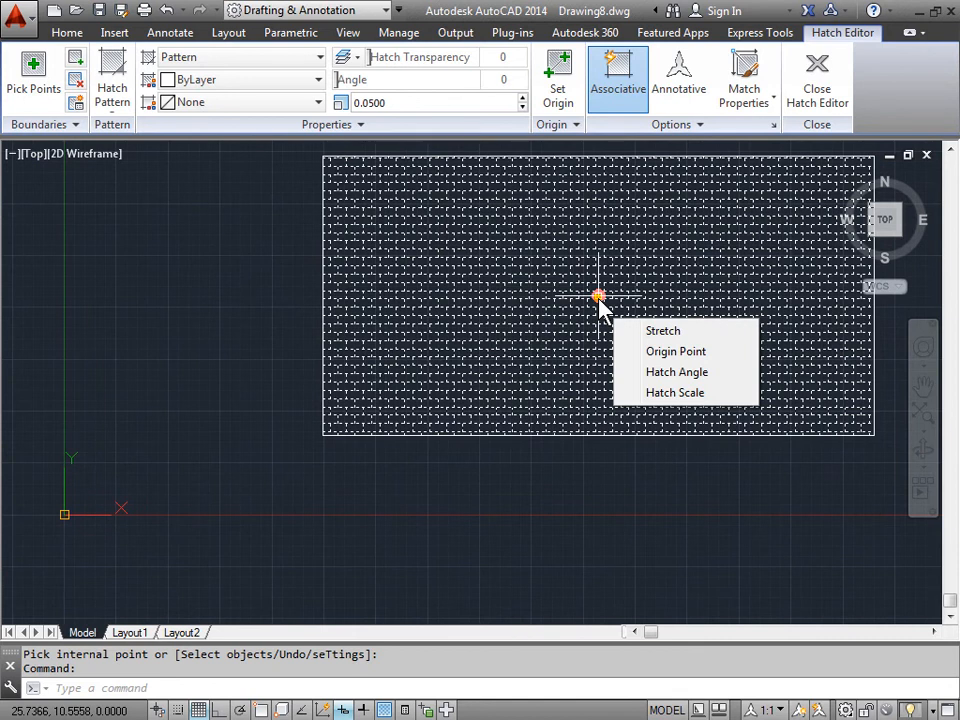
pyautogui.moveTo(676, 352)
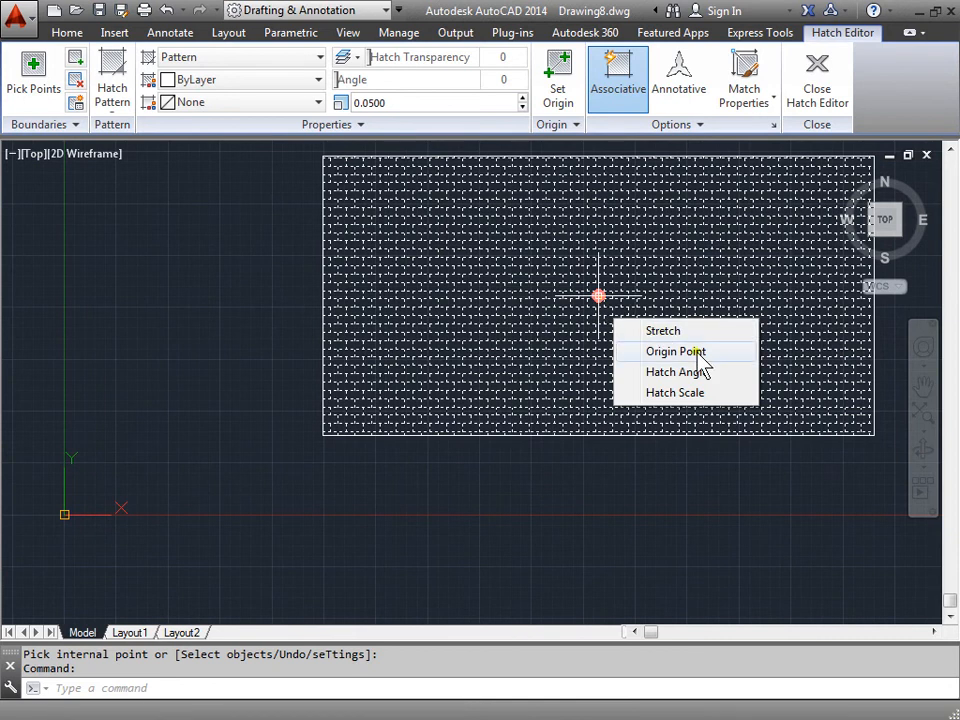
pyautogui.moveTo(724, 332)
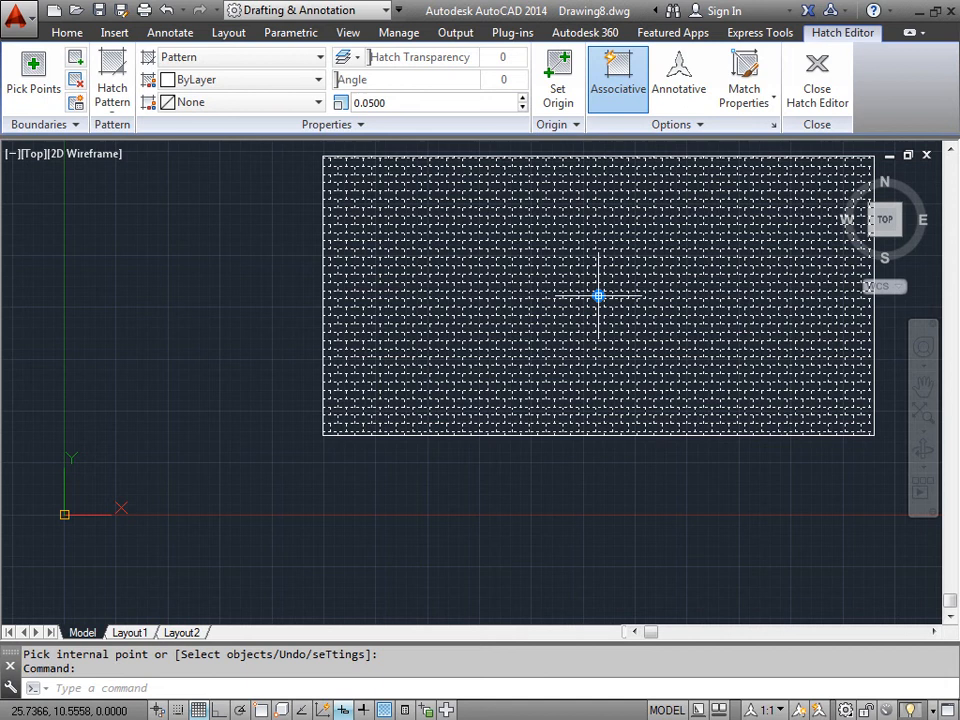
pyautogui.click(598, 296)
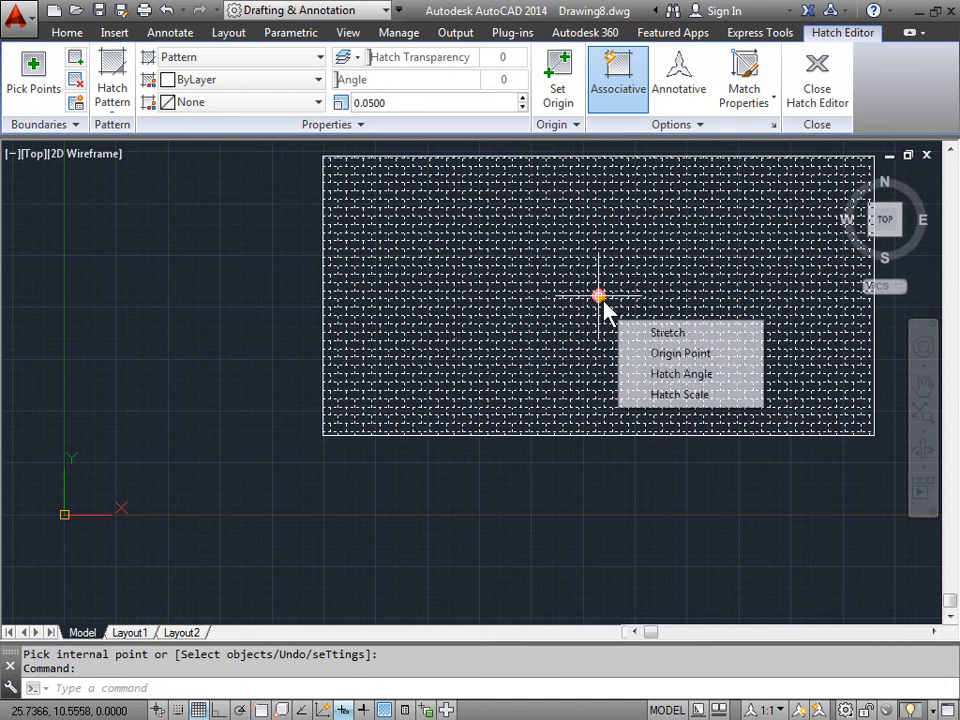
pyautogui.moveTo(680, 352)
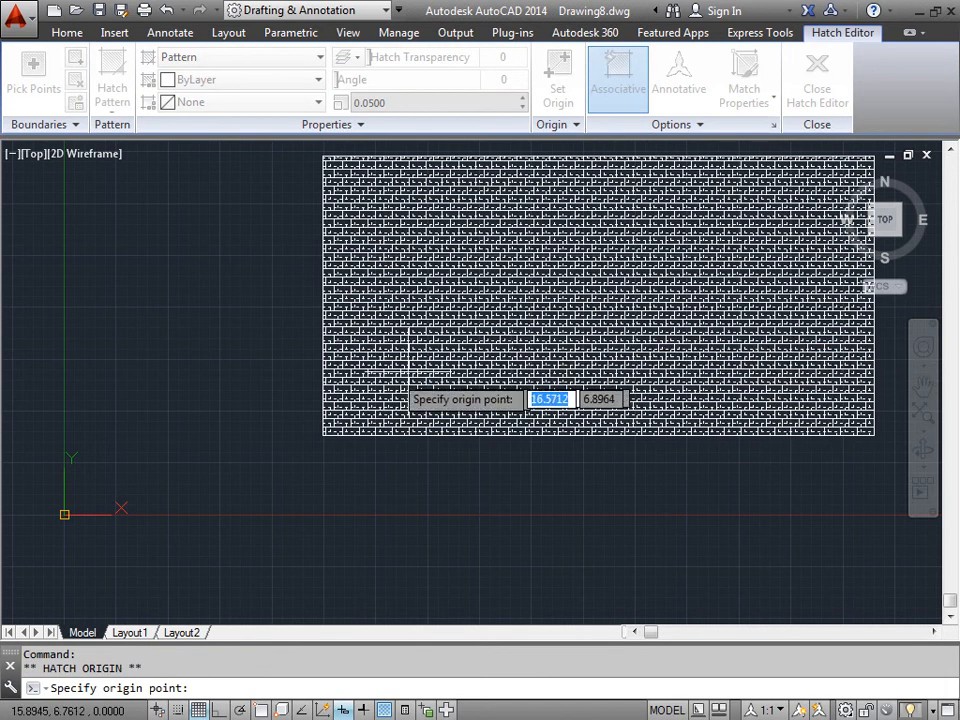
pyautogui.moveTo(320, 444)
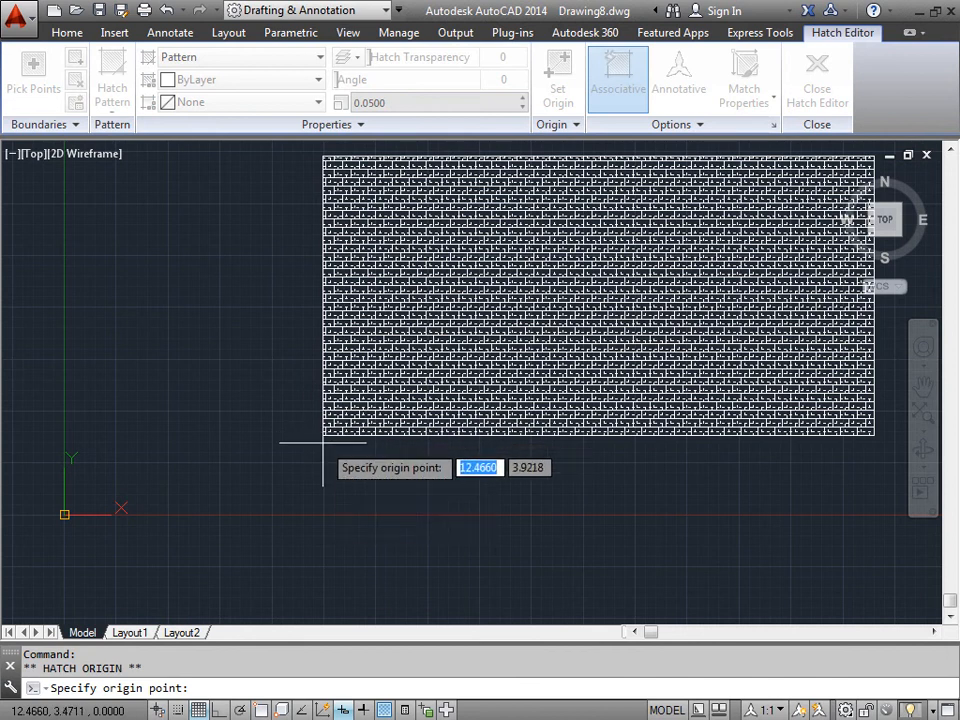
# - Use the Endpoint snap to place the hatch origin at the rectangle's bottom-left corner
pyautogui.rightClick(236, 284)
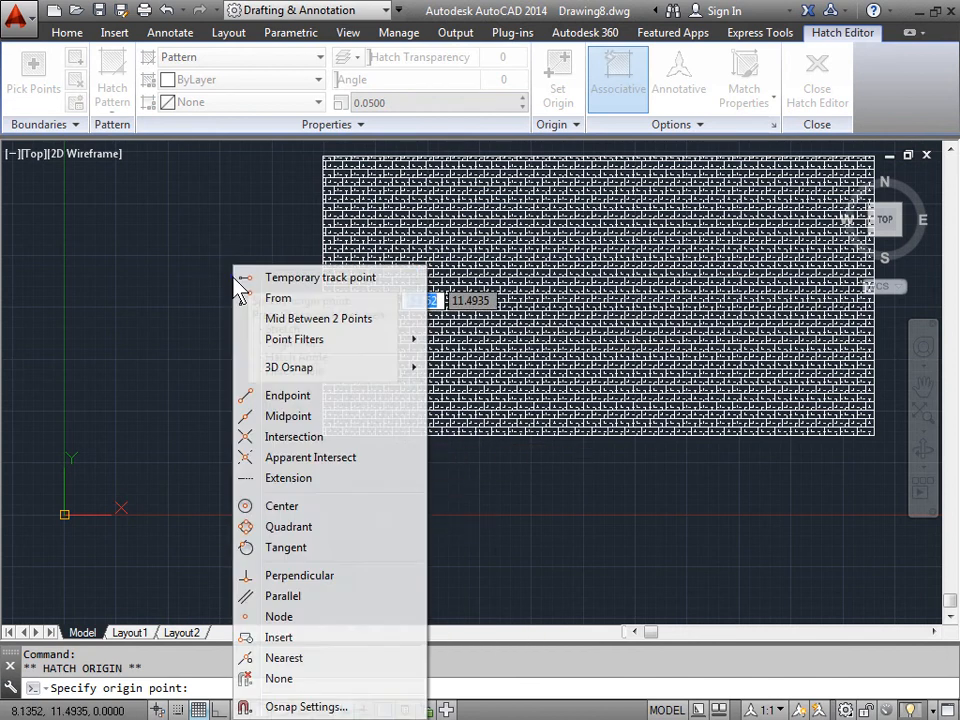
pyautogui.moveTo(288, 396)
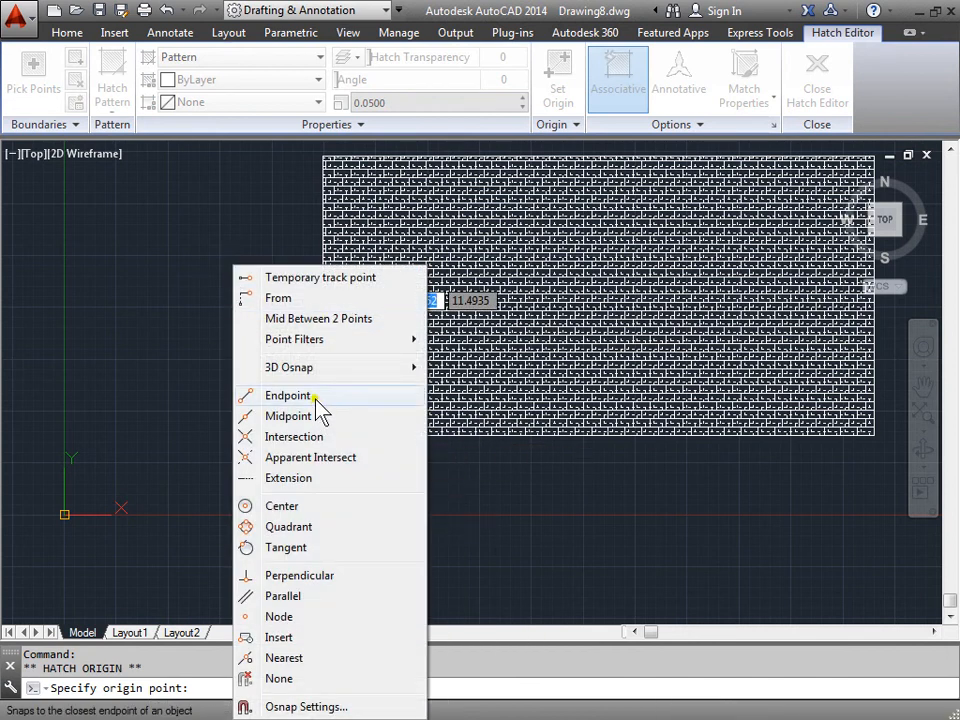
pyautogui.click(288, 396)
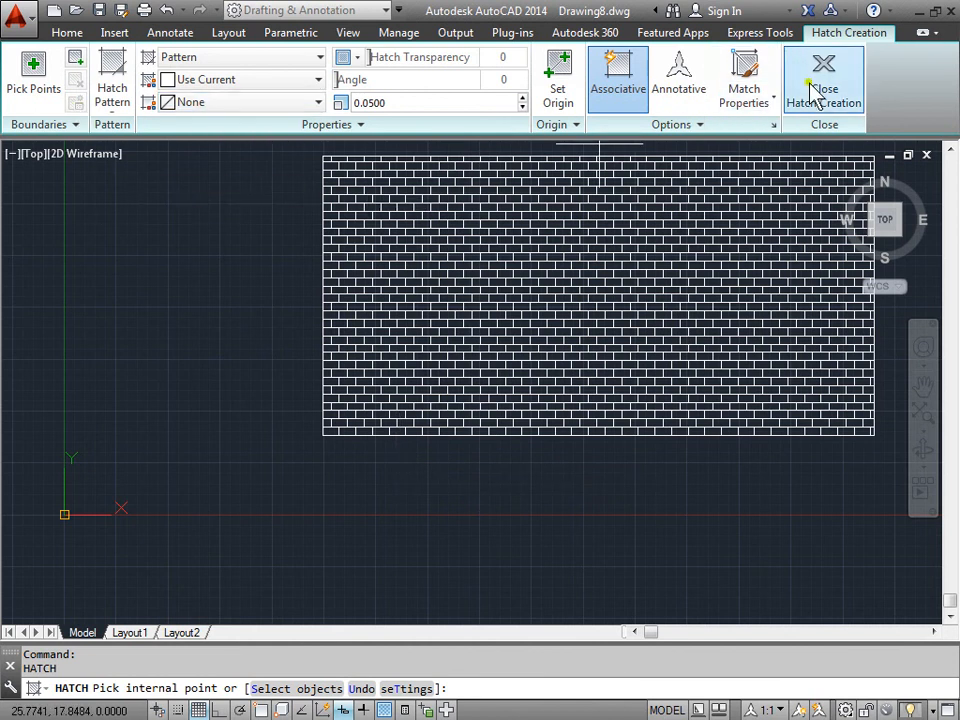
# - Close Hatch Creation, leaving whole bricks along the rectangle's lower edge
pyautogui.click(824, 76)
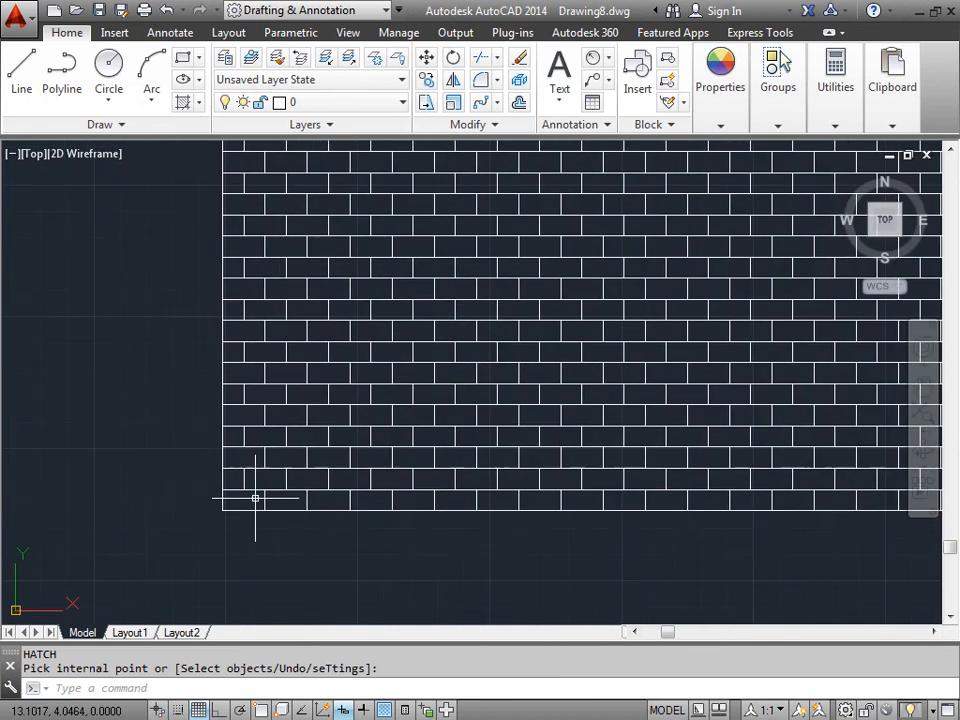
pyautogui.moveTo(260, 504)
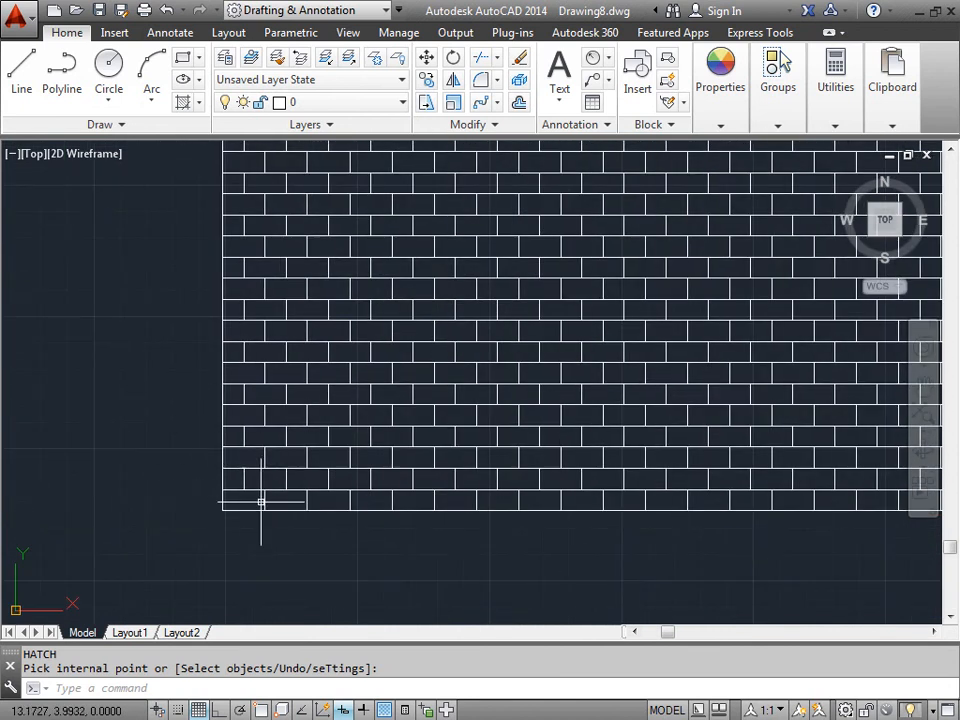
pyautogui.moveTo(348, 516)
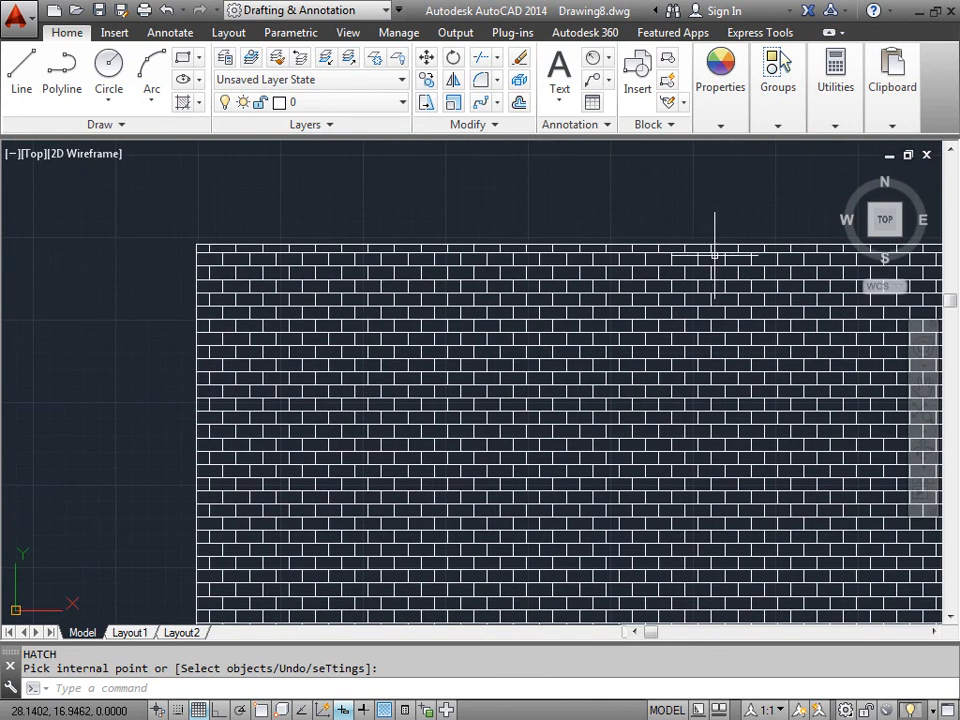
pyautogui.moveTo(540, 248)
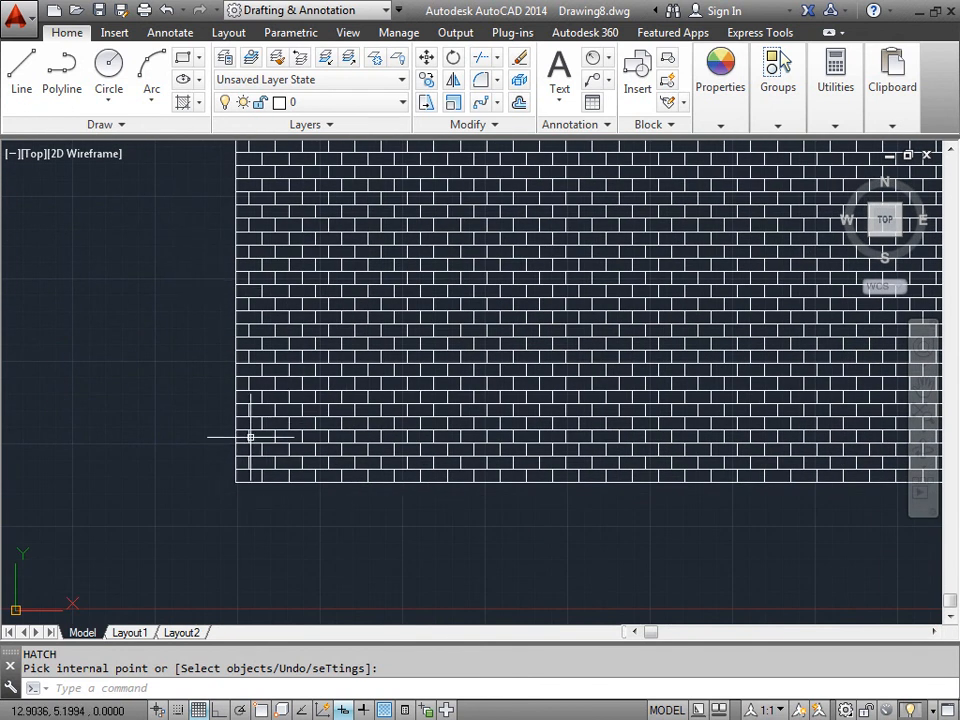
pyautogui.moveTo(244, 464)
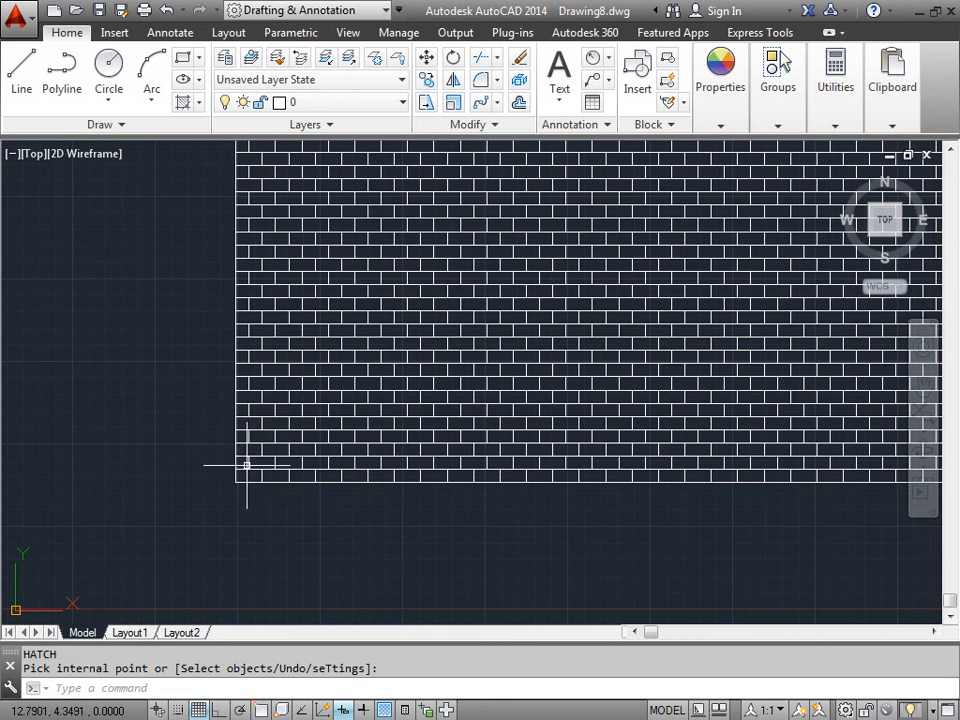